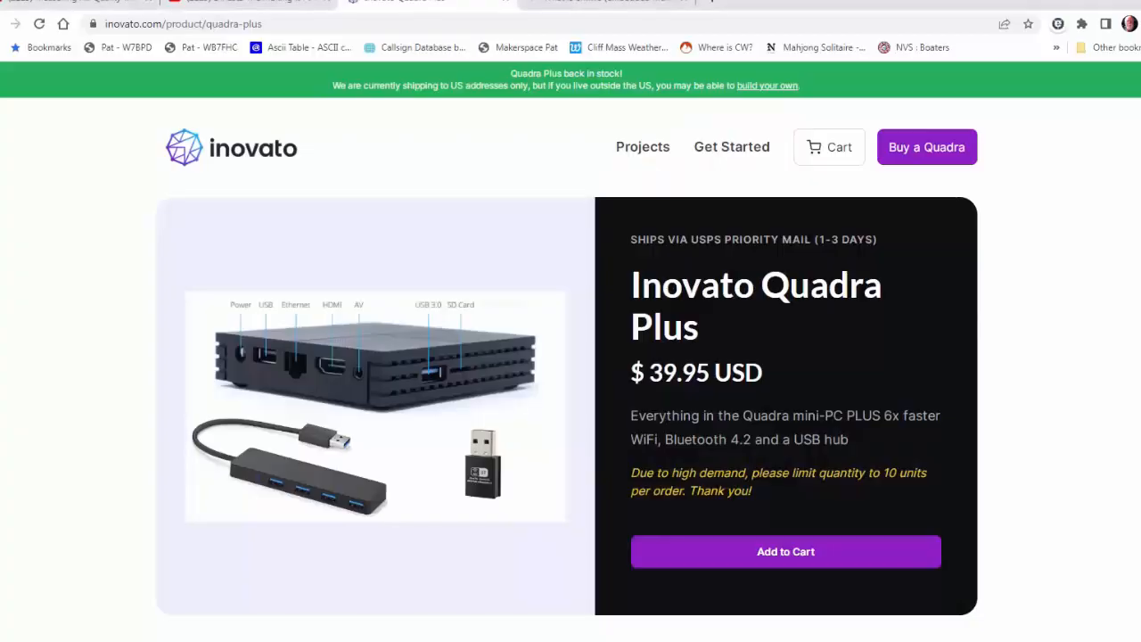
scroll(down, 3)
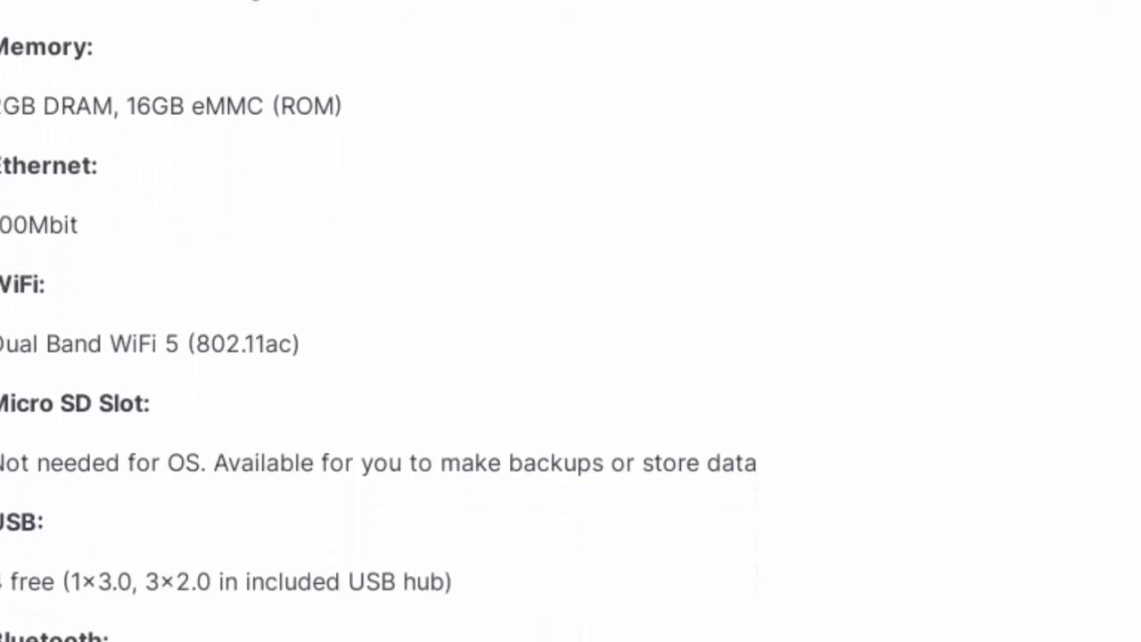
scroll(down, 3)
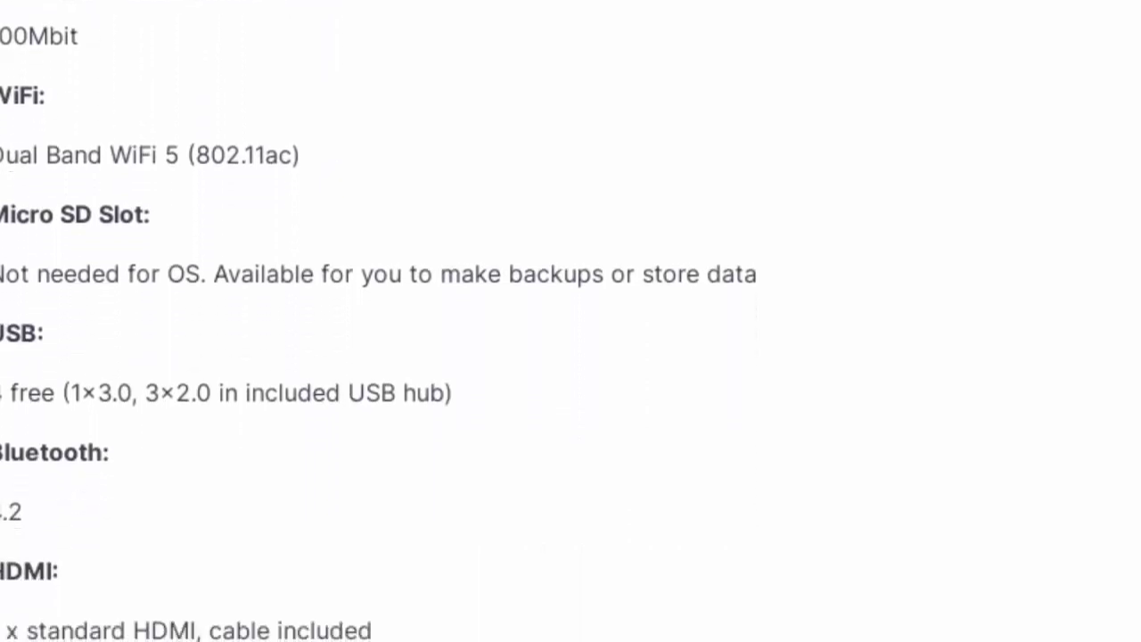
scroll(down, 3)
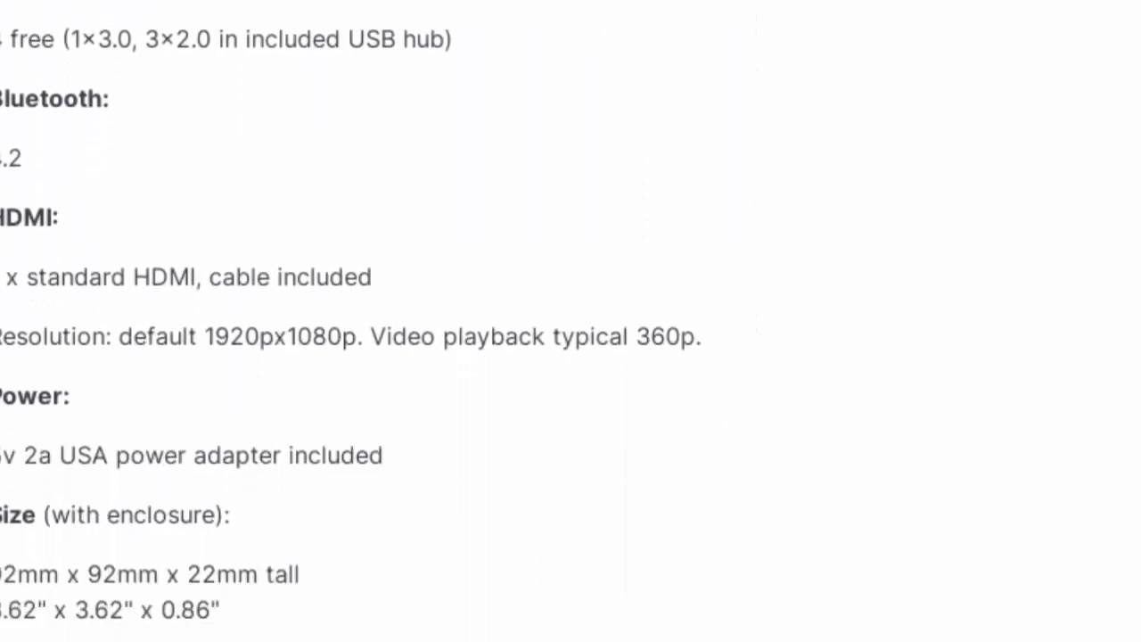